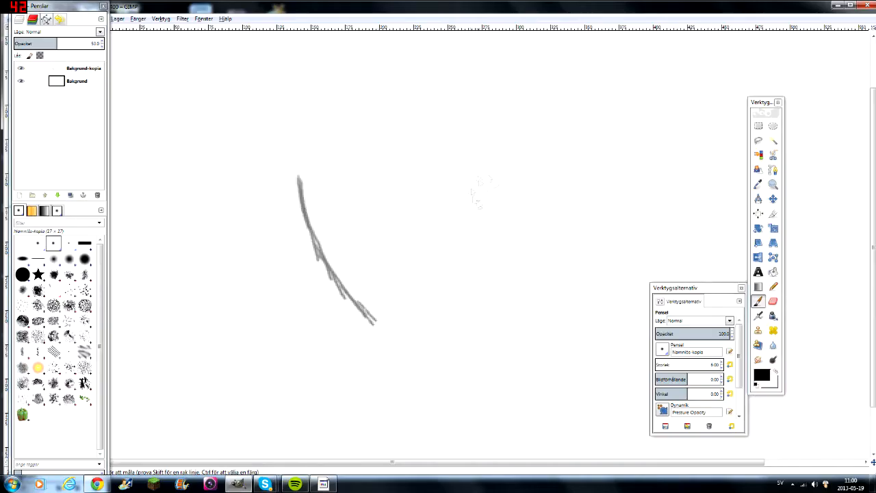
Step: Sketch the spiky hair strokes in grey and mark the mouth position on the face
drag(376, 322, 481, 167)
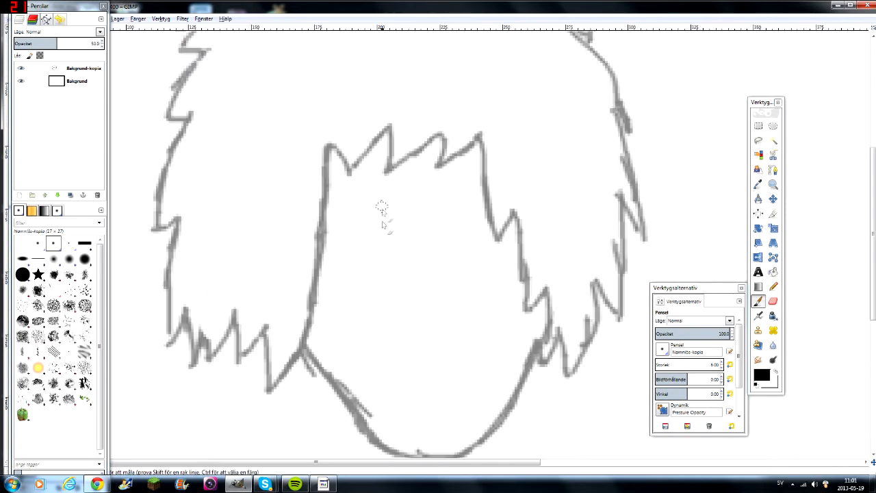
drag(359, 203, 356, 274)
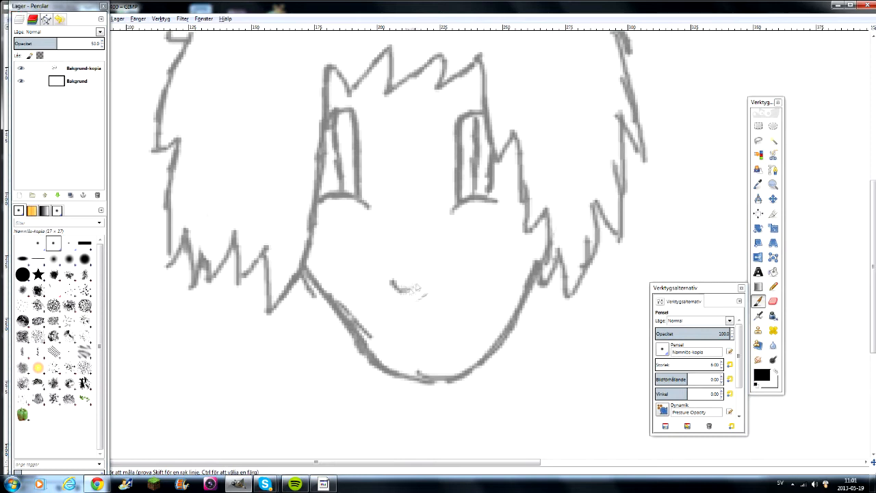
click(777, 297)
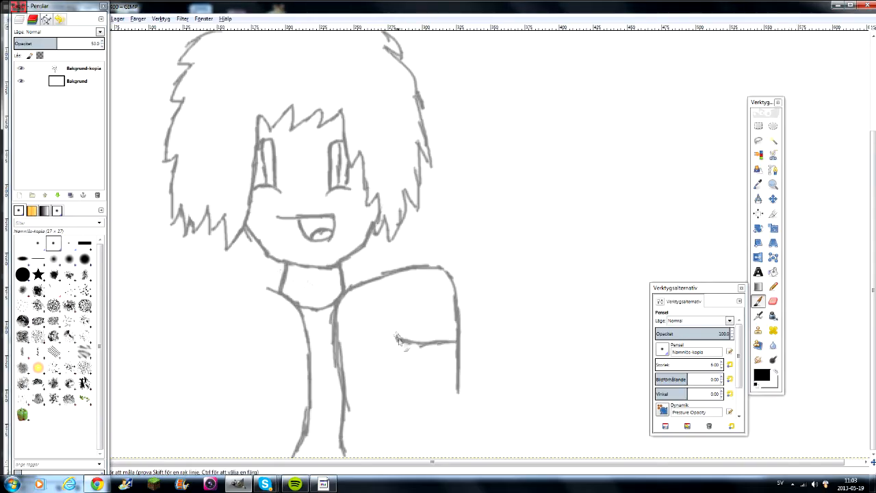
Step: Sketch the arm outline and its sleeve edge in grey below the head
drag(397, 322, 411, 438)
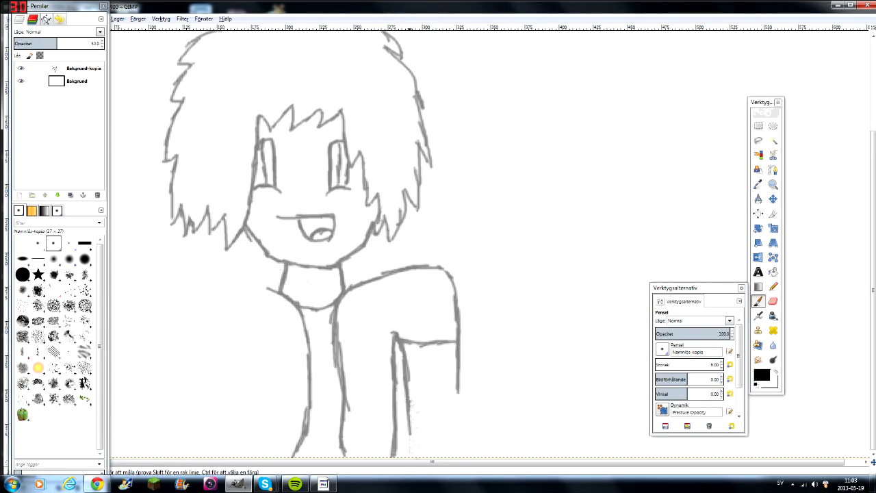
click(776, 297)
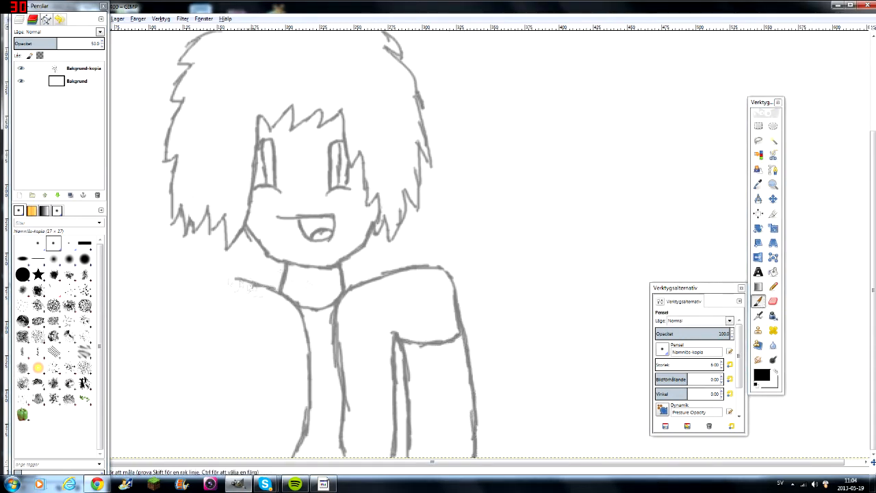
drag(239, 283, 153, 394)
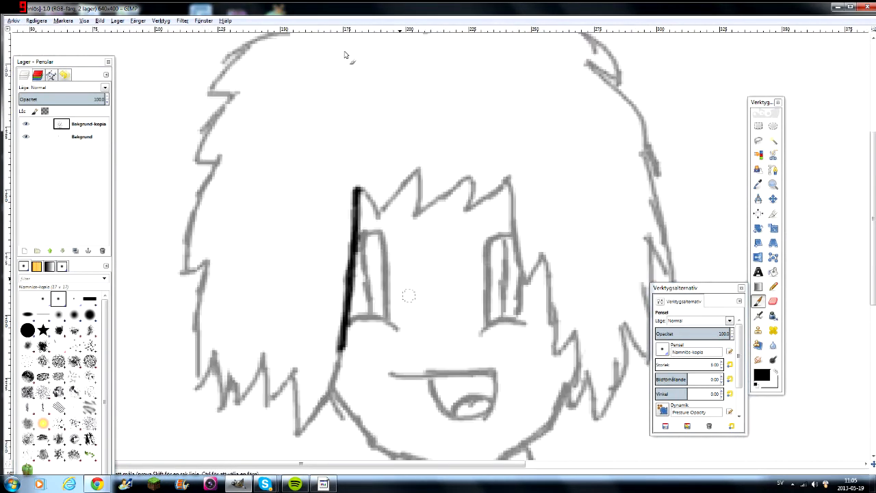
Step: Trace the fringe and hair with thick black outline strokes over the grey sketch
drag(354, 198, 509, 178)
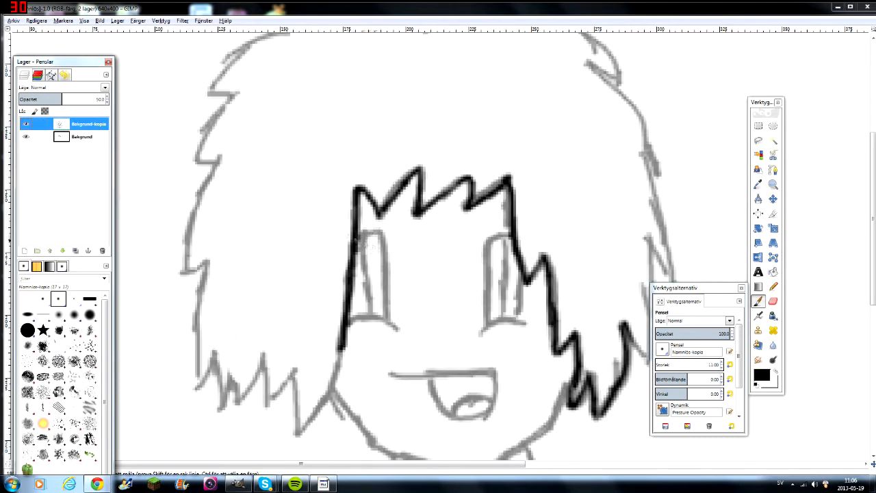
click(83, 136)
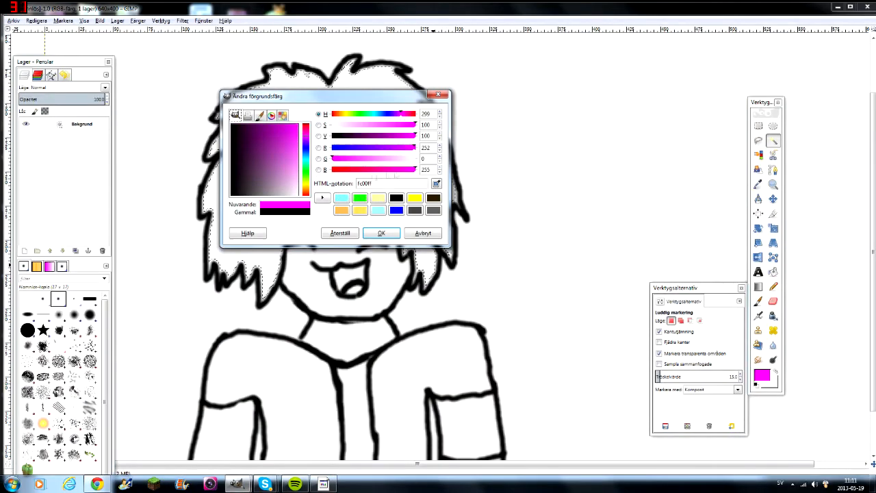
Step: Pick pink for the hair, pale skin for the face, light cyan for the eyes and dark red for the jacket
click(380, 232)
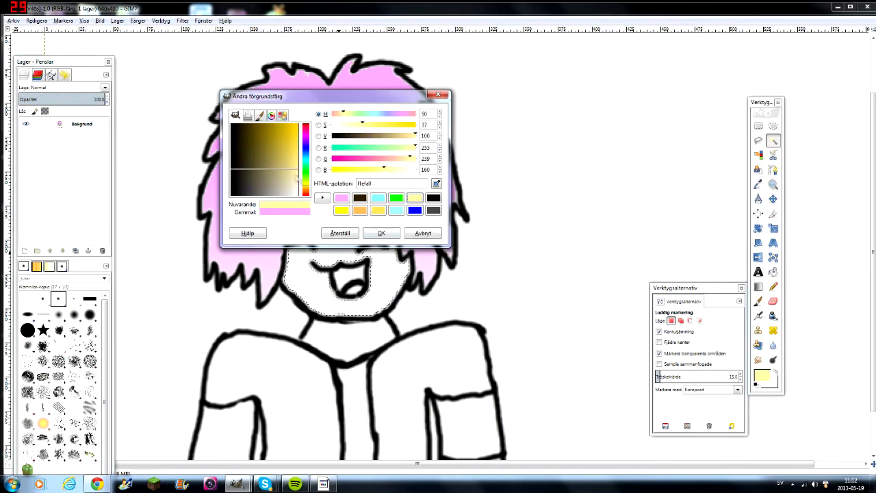
click(380, 232)
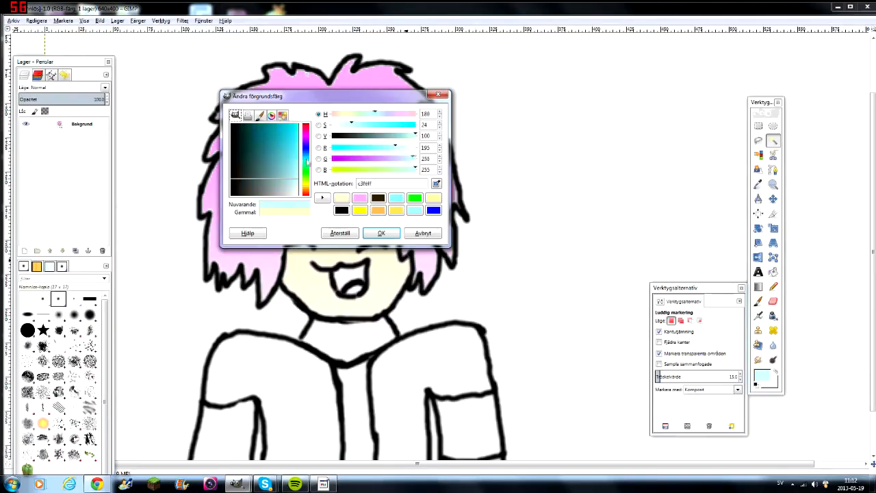
click(381, 232)
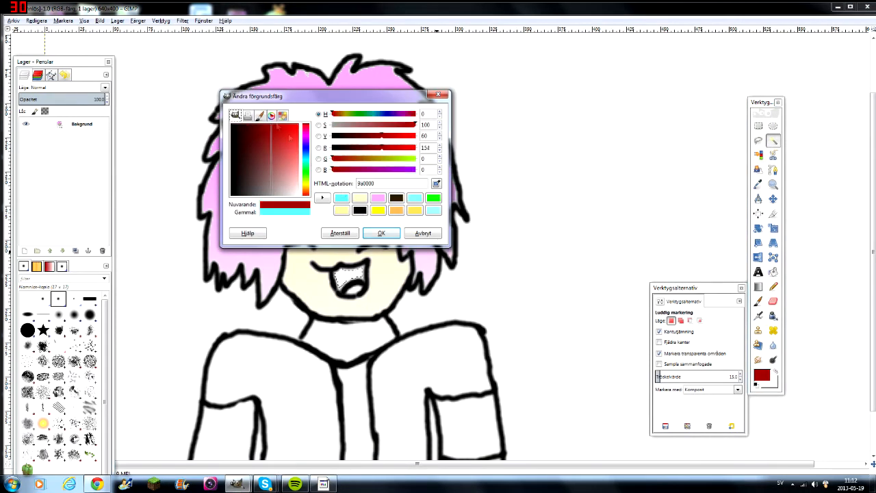
click(380, 233)
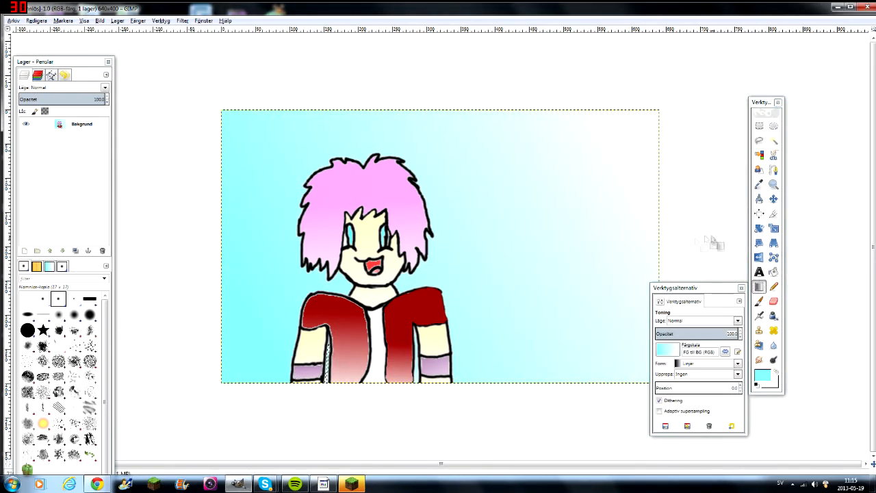
Step: Hide the side docks to view the finished character on its cyan-to-white gradient
key(Tab)
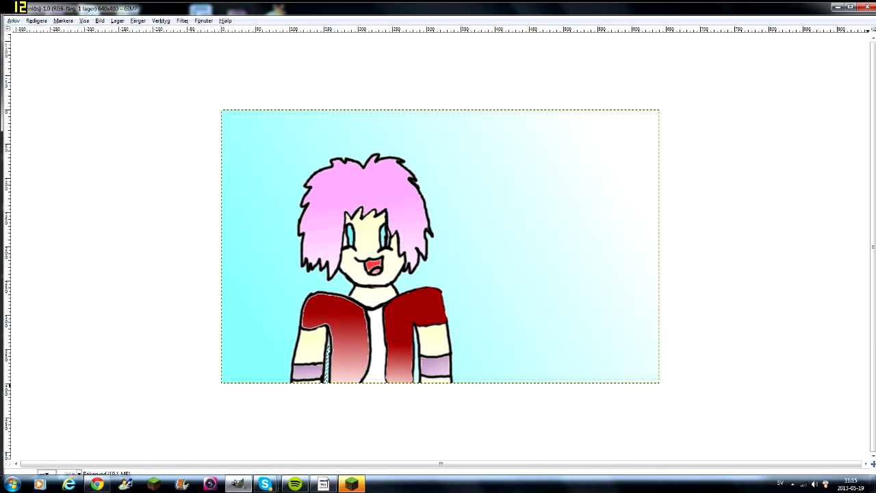